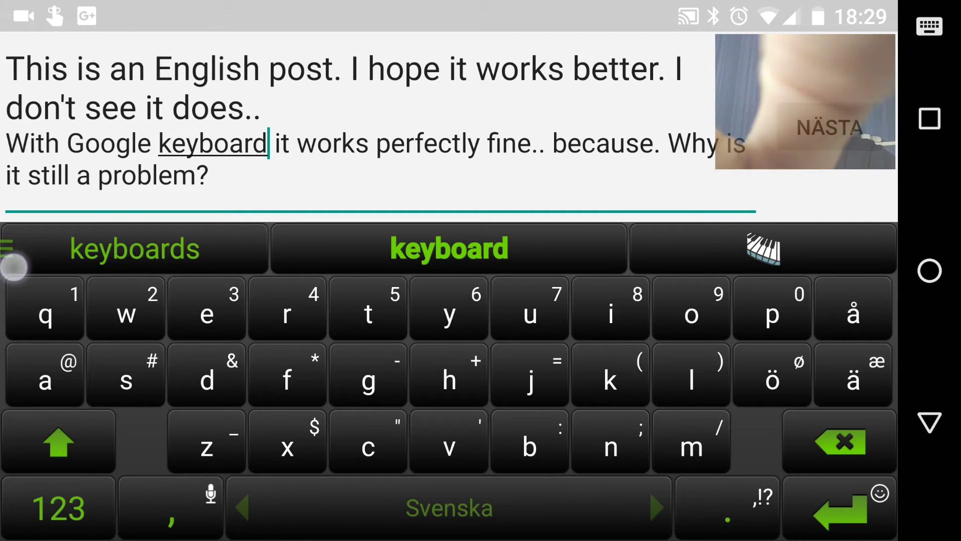
- Add the line "Why can't I have to languages for correction?" with a blank line above it
{"action": "left_click", "coordinate": [613, 249]}
{"action": "type", "text": "Why can't I have to languages for correction?"}
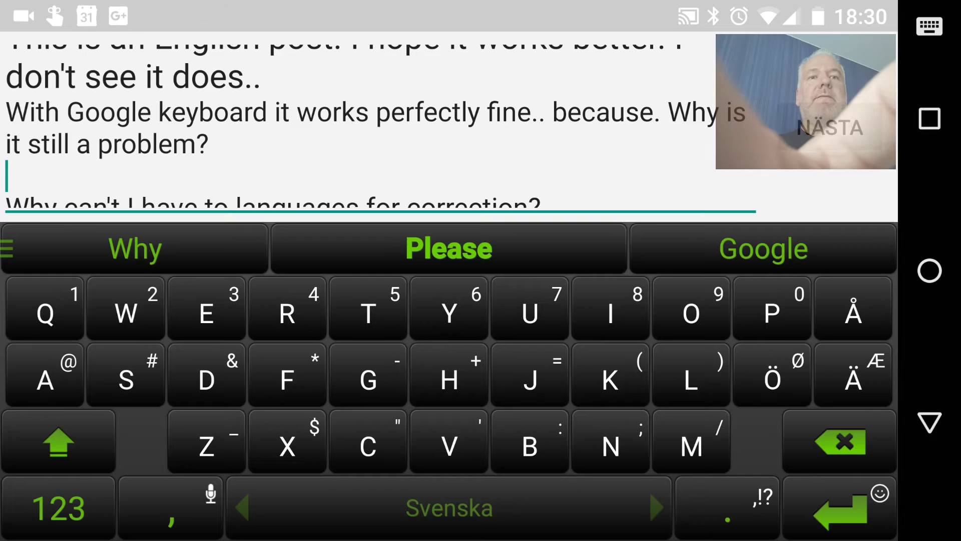
- Insert 47 on the blank line via long-pressed r and u keys, then return to the home screen
{"action": "left_click", "coordinate": [287, 309]}
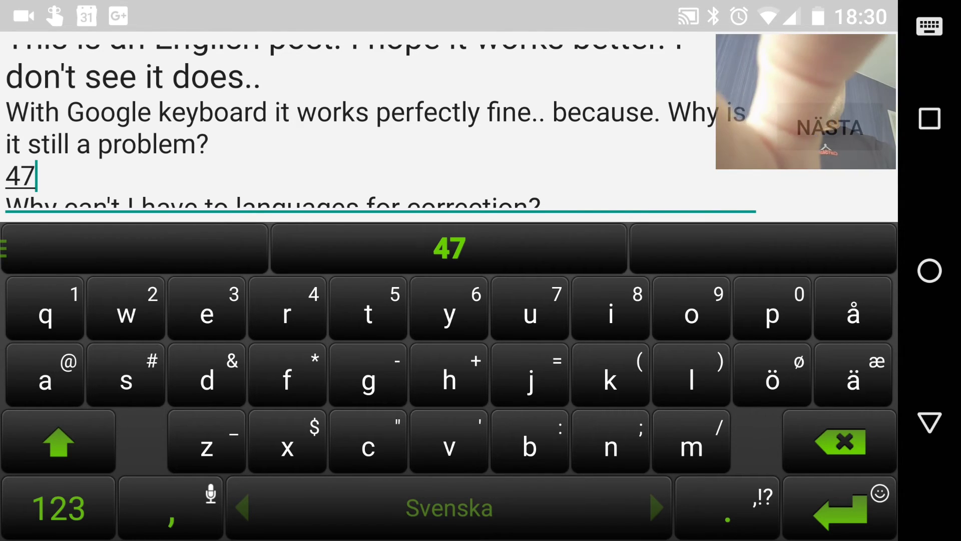
{"action": "left_click", "coordinate": [613, 249]}
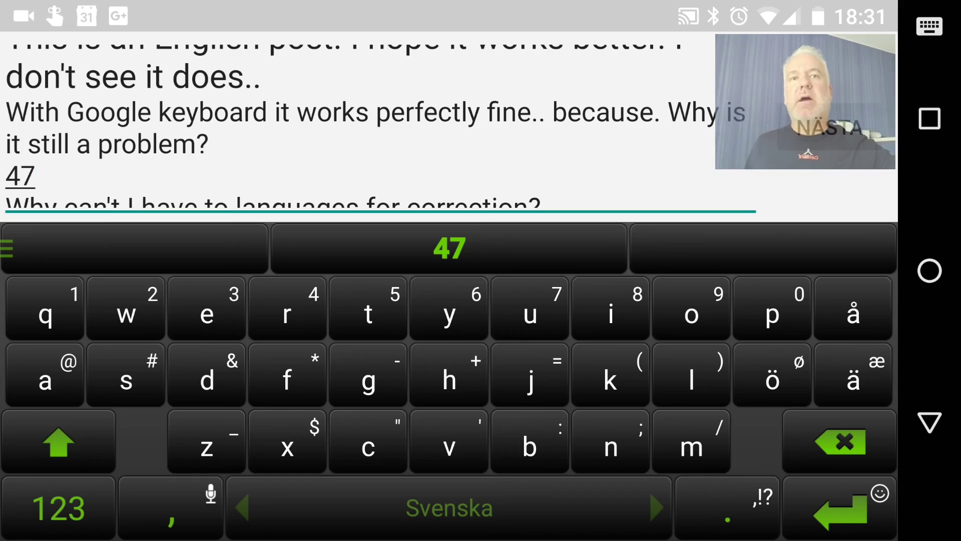
{"action": "key", "text": "HOME"}
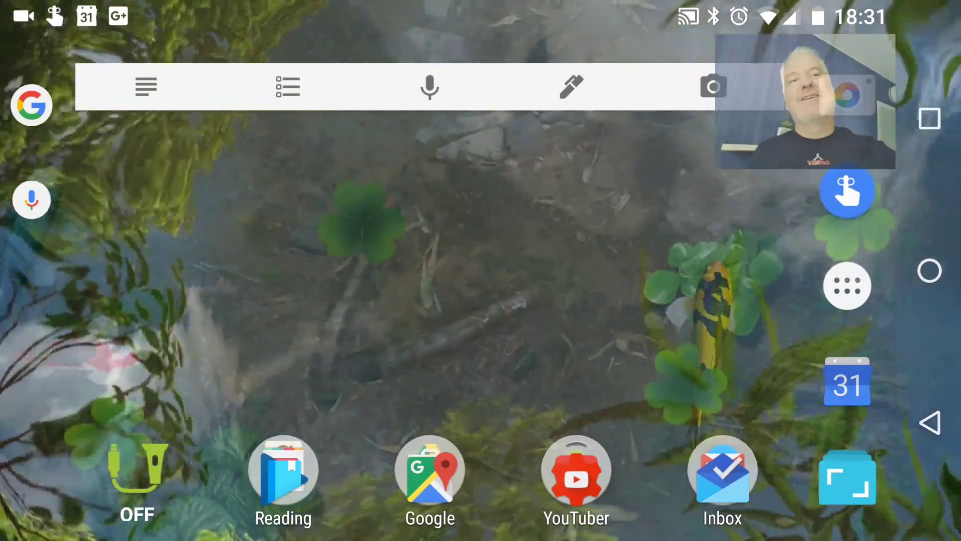